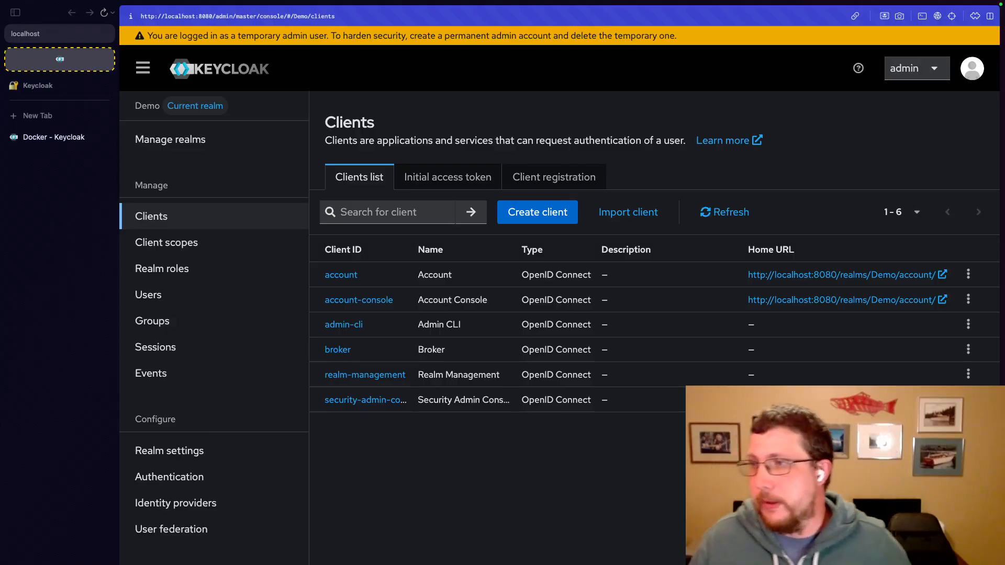
mouse_move(395, 302)
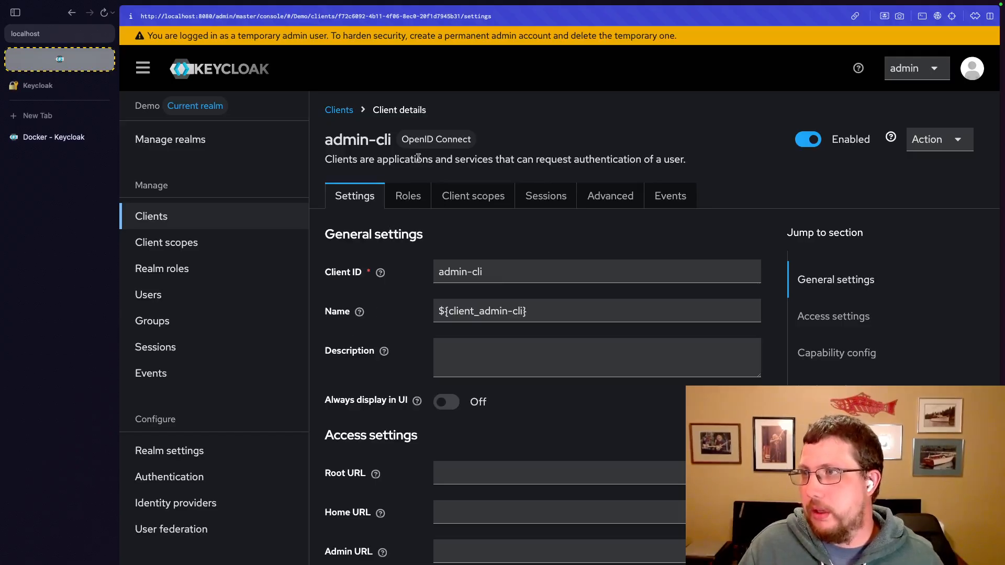
mouse_move(441, 148)
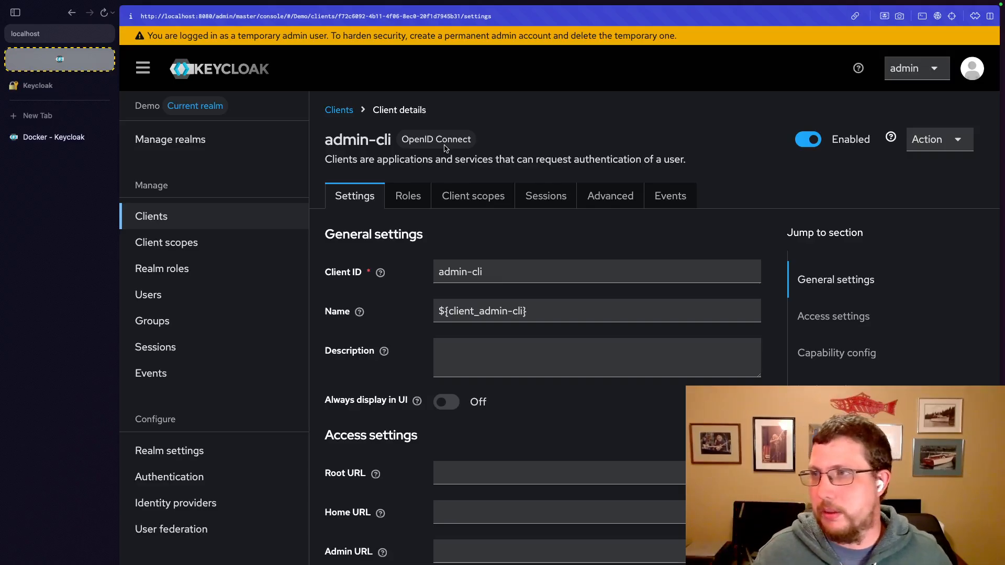
Review the admin-cli roles, then the roles provided by the realm-management client
click(407, 196)
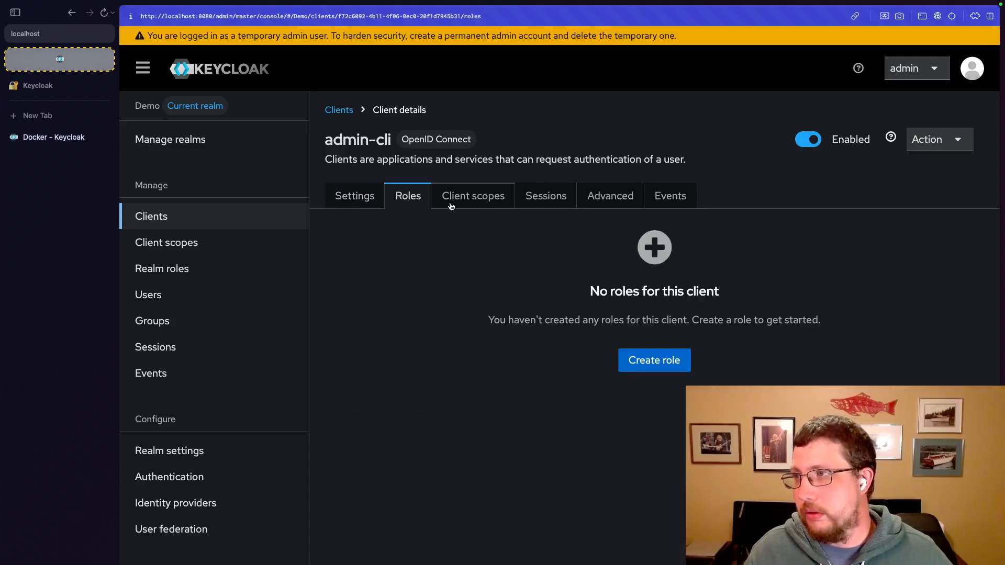
click(339, 110)
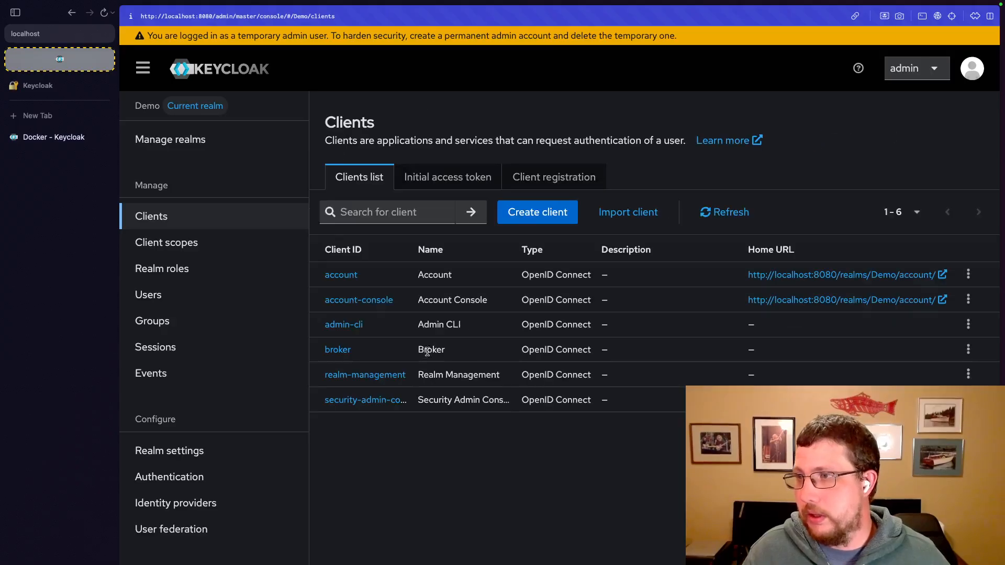
click(364, 375)
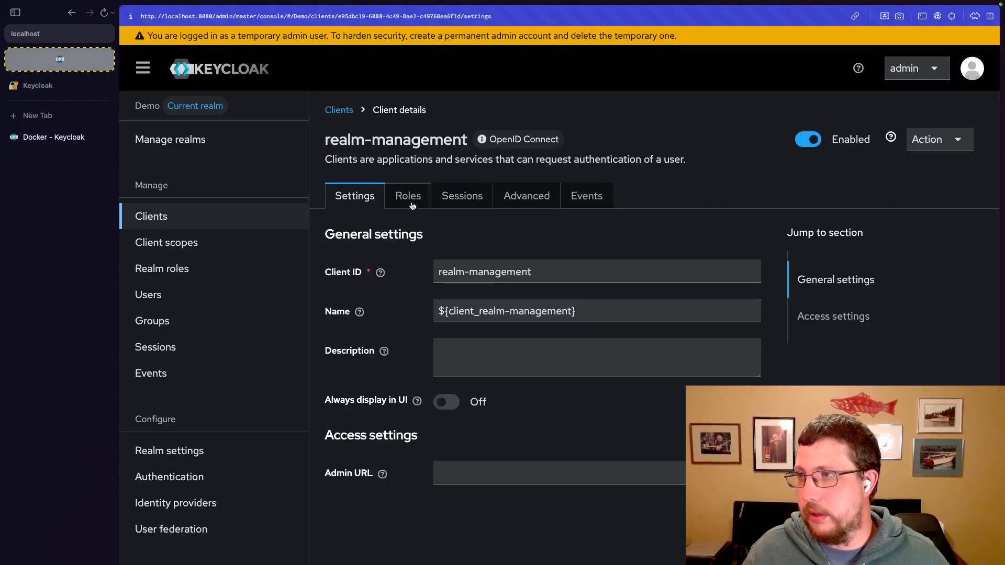
click(407, 196)
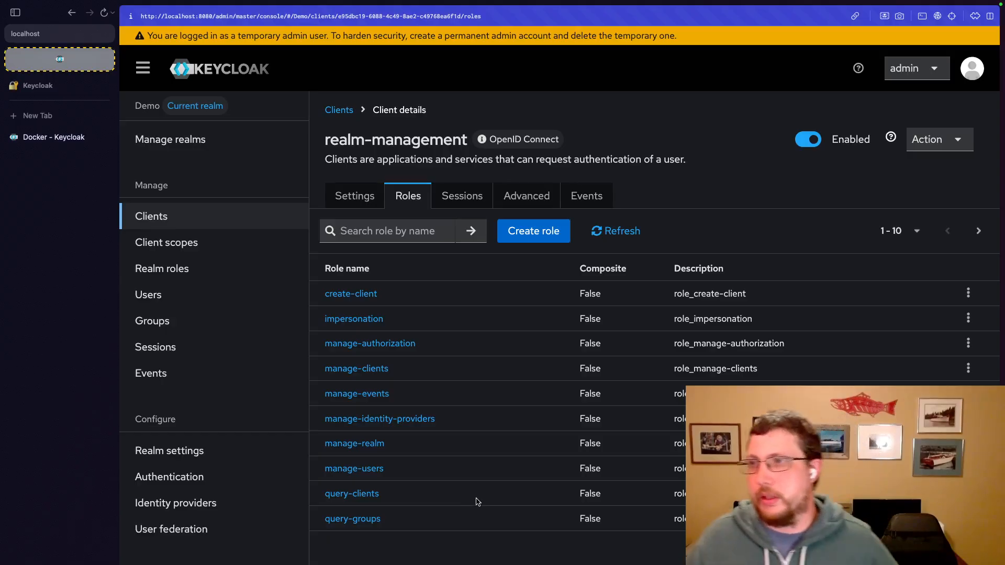
mouse_move(435, 280)
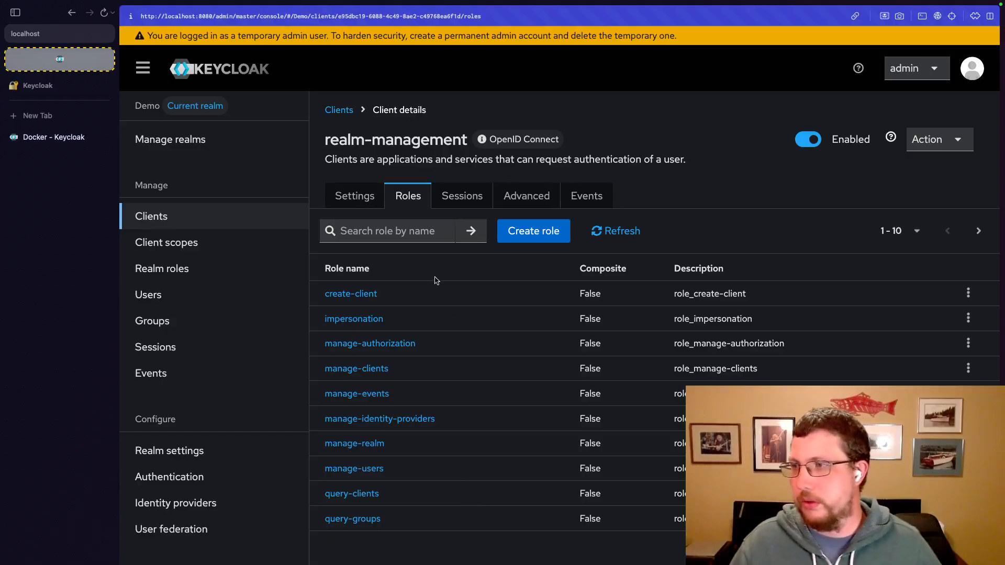
mouse_move(399, 296)
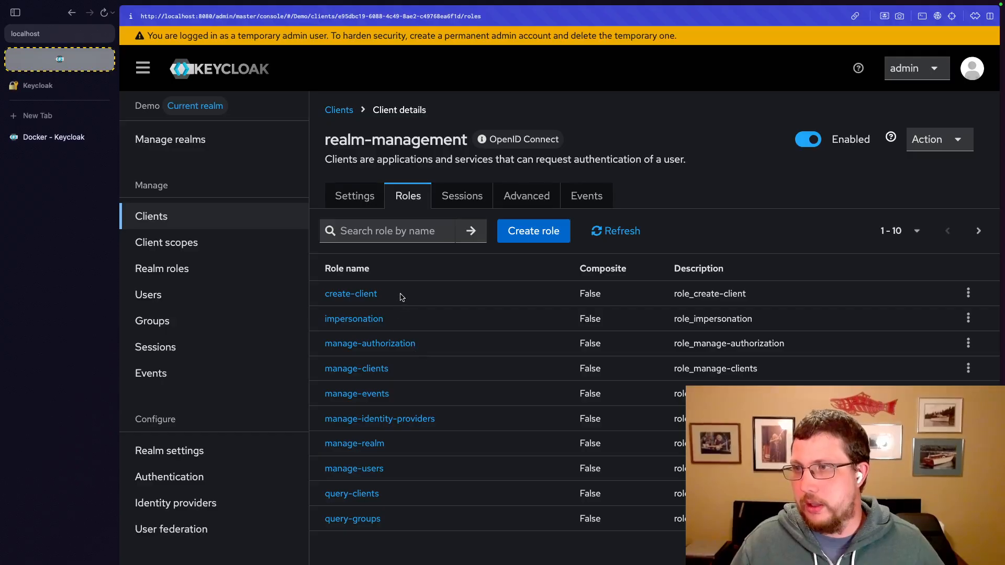
mouse_move(404, 531)
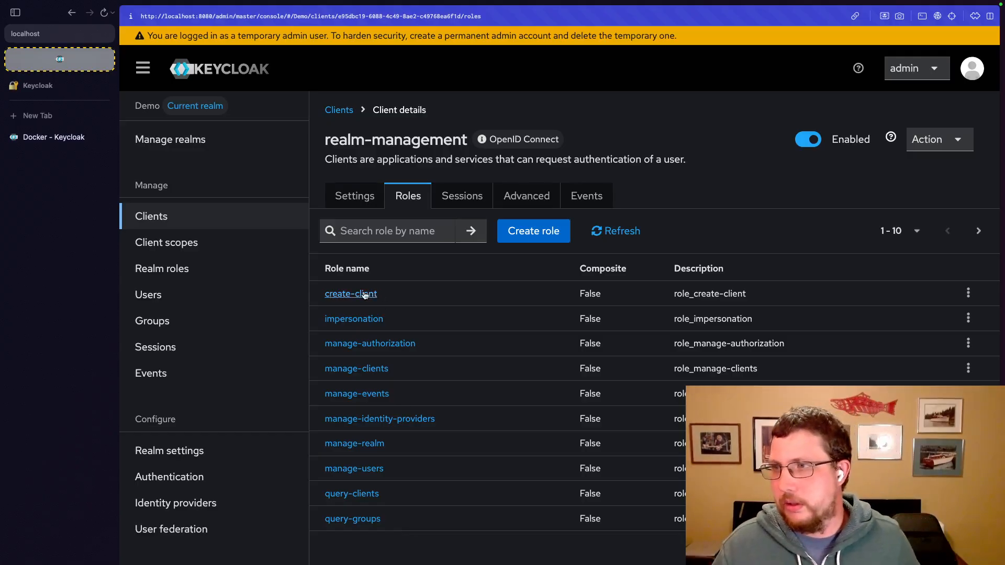
mouse_move(387, 285)
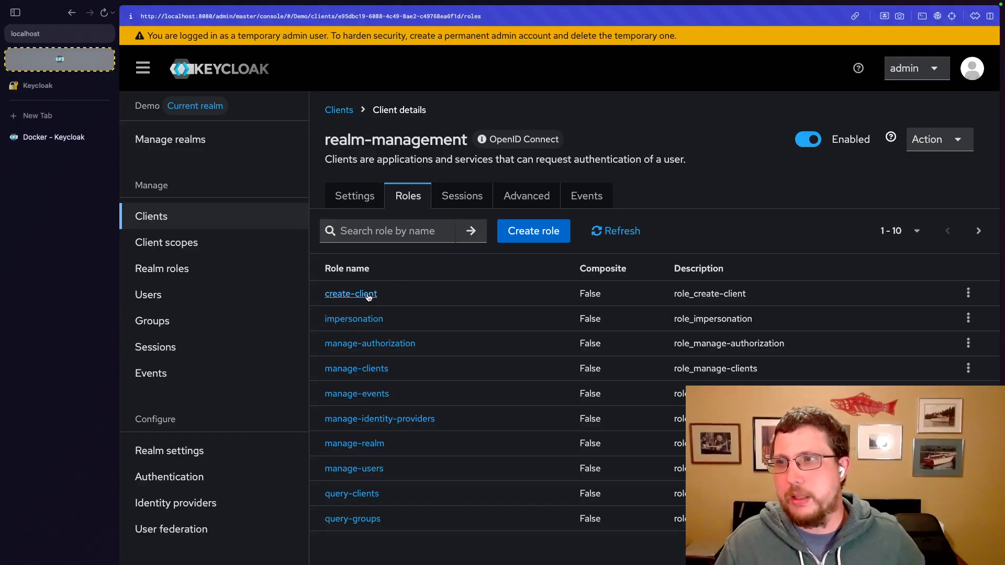
mouse_move(392, 314)
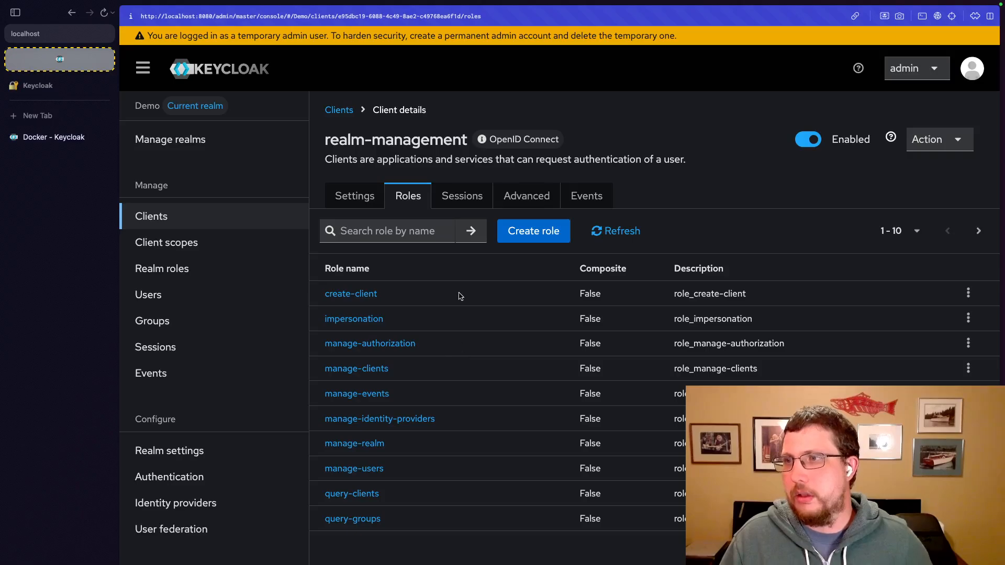
mouse_move(449, 292)
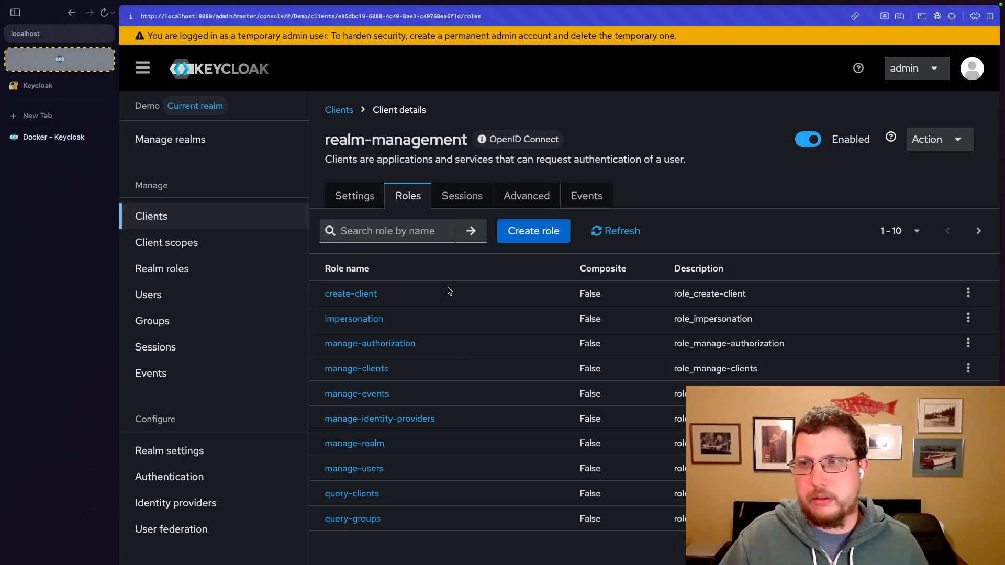
Show the Demo realm's user list with its one existing user
click(147, 294)
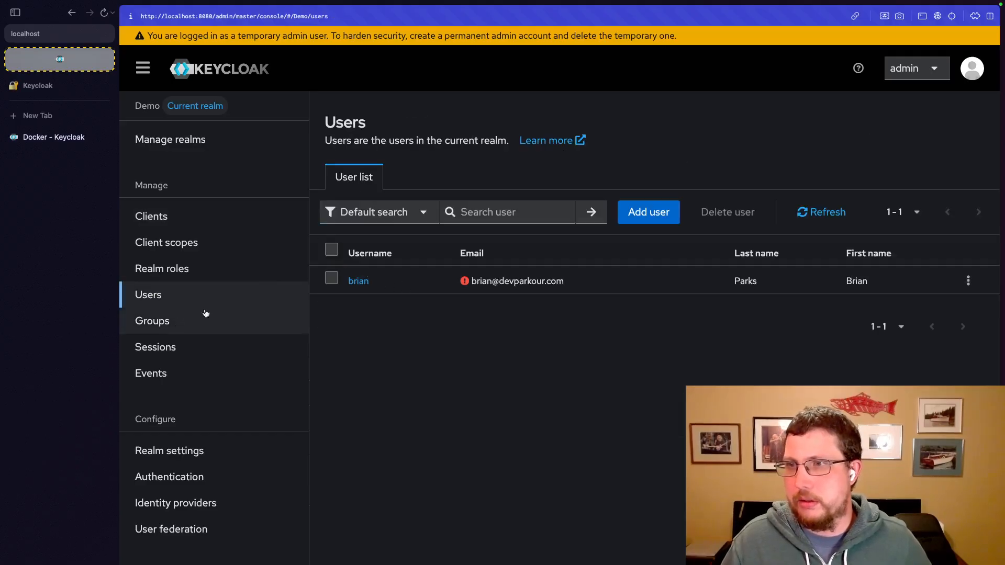
Create the Realm Admins group in the Demo realm and view its empty role mappings
click(152, 320)
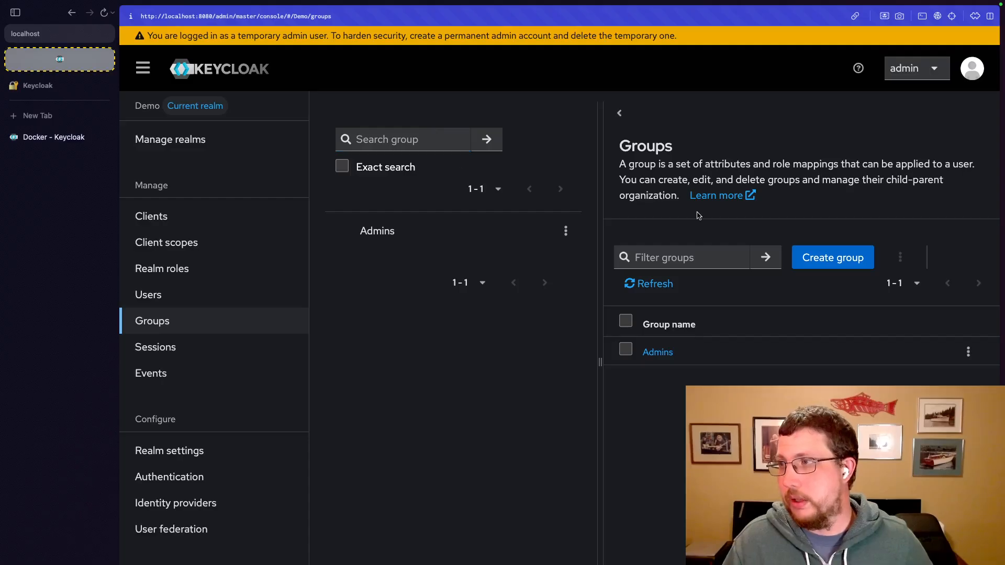
click(832, 257)
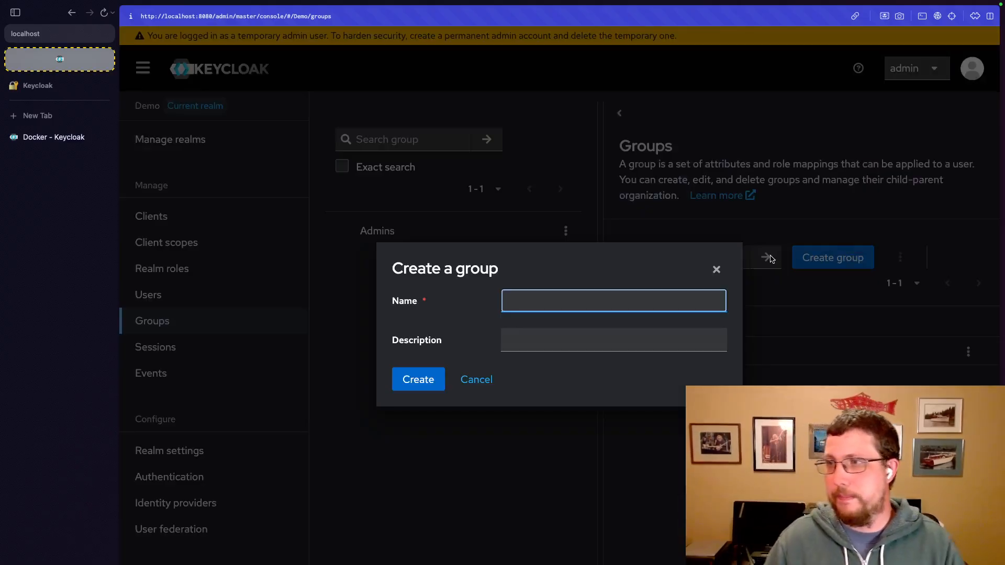
text(Realm Adm)
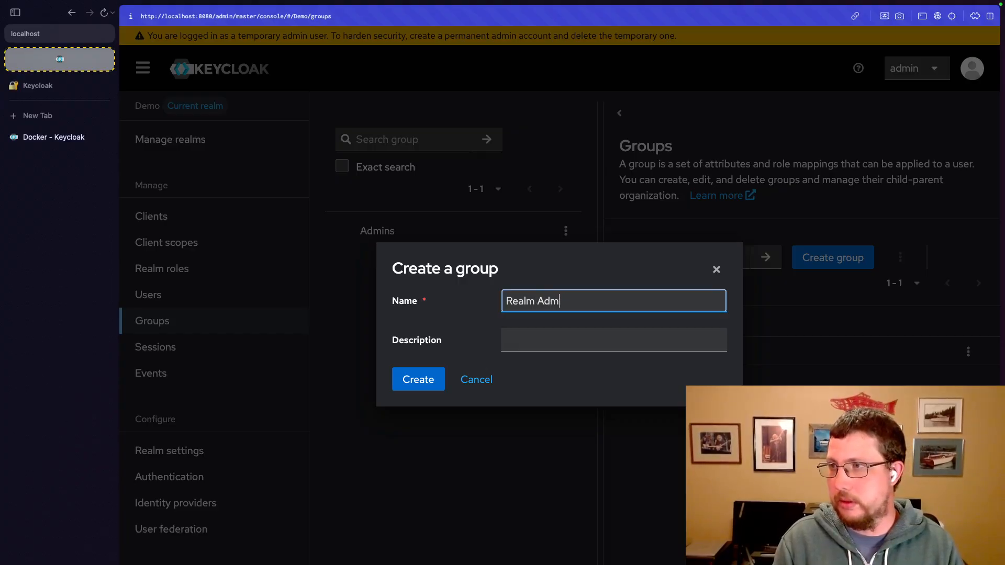
text(ins)
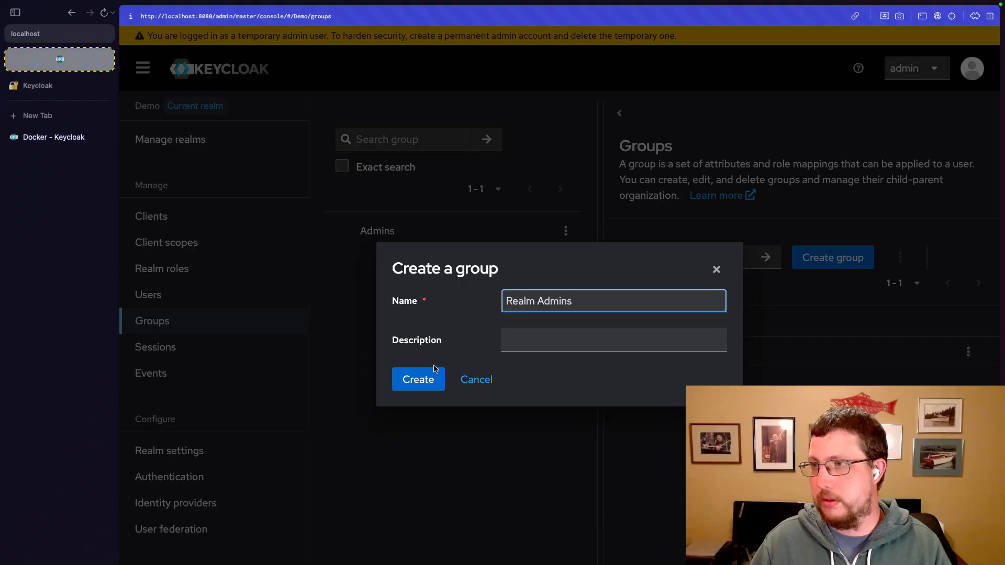
click(417, 379)
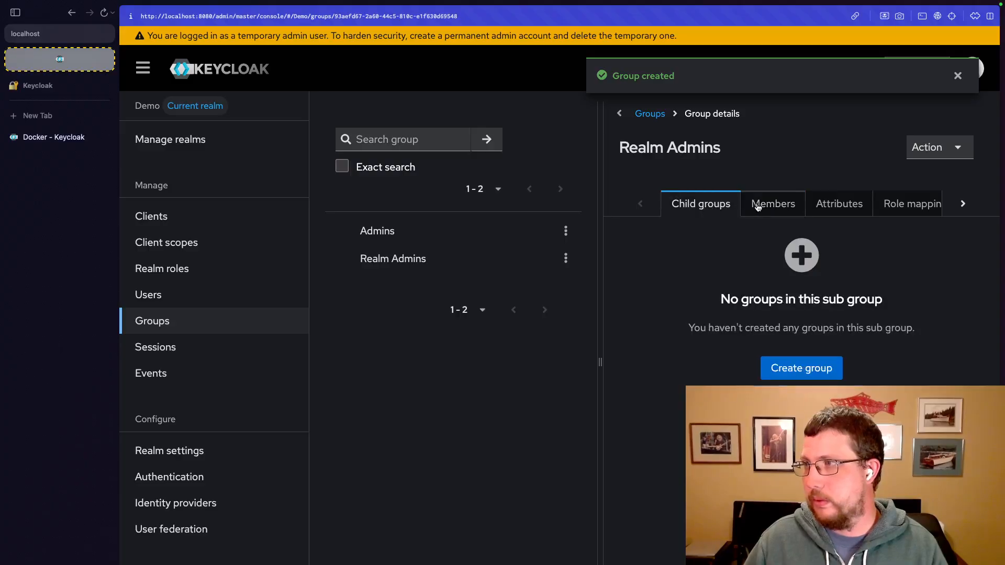
click(912, 204)
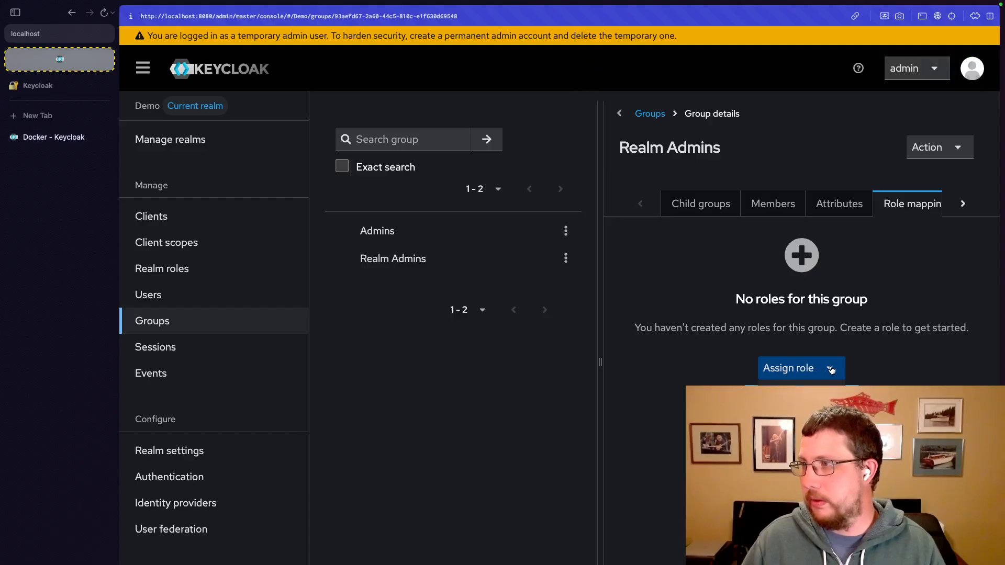
Select all 28 client roles in the assign dialog for the Realm Admins group
click(787, 367)
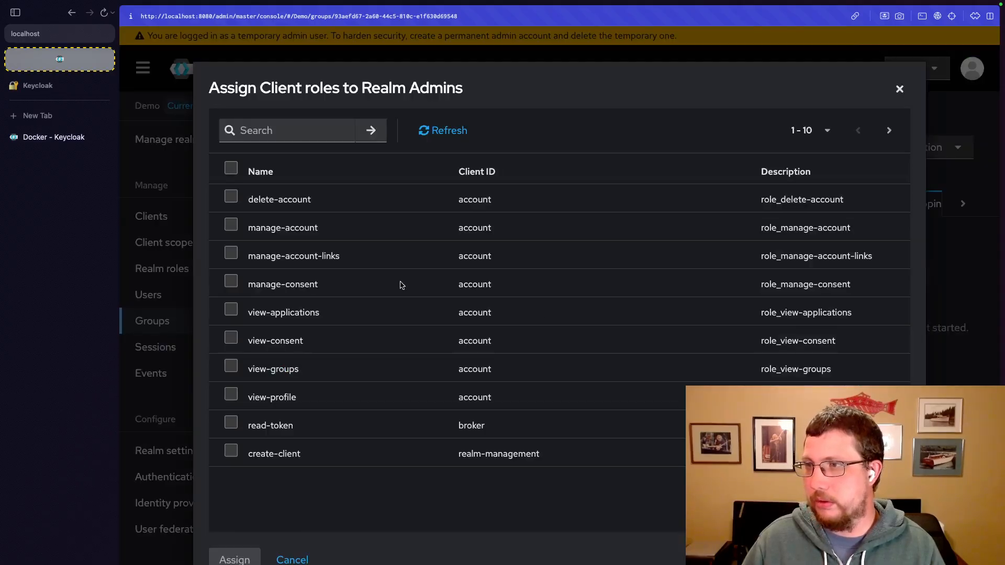
mouse_move(384, 387)
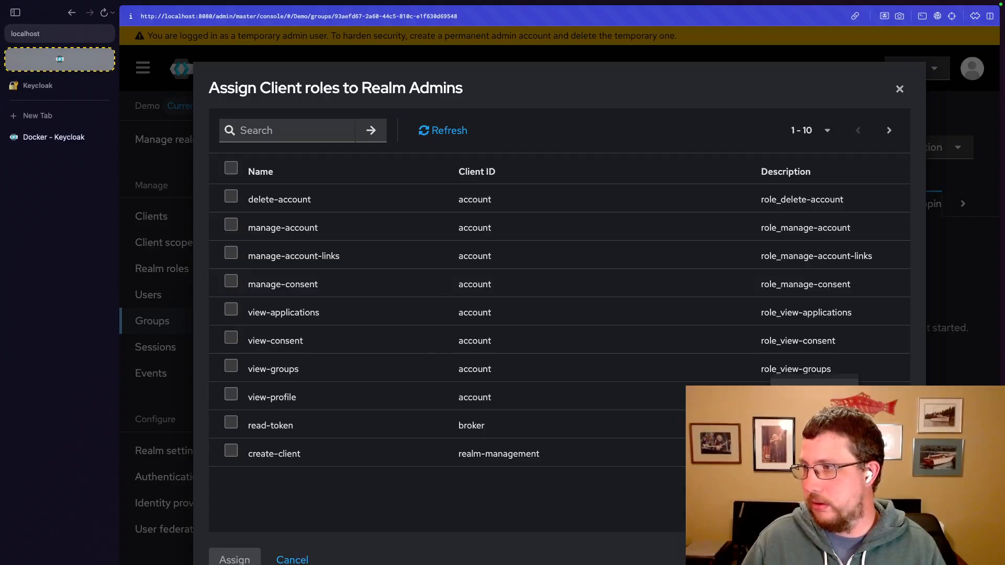
scroll(down, 3)
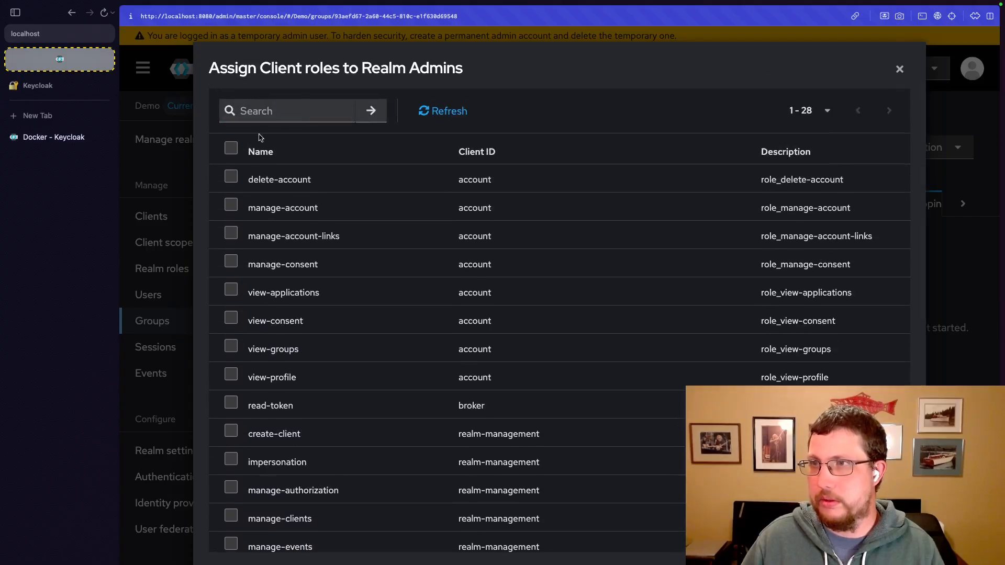
click(230, 148)
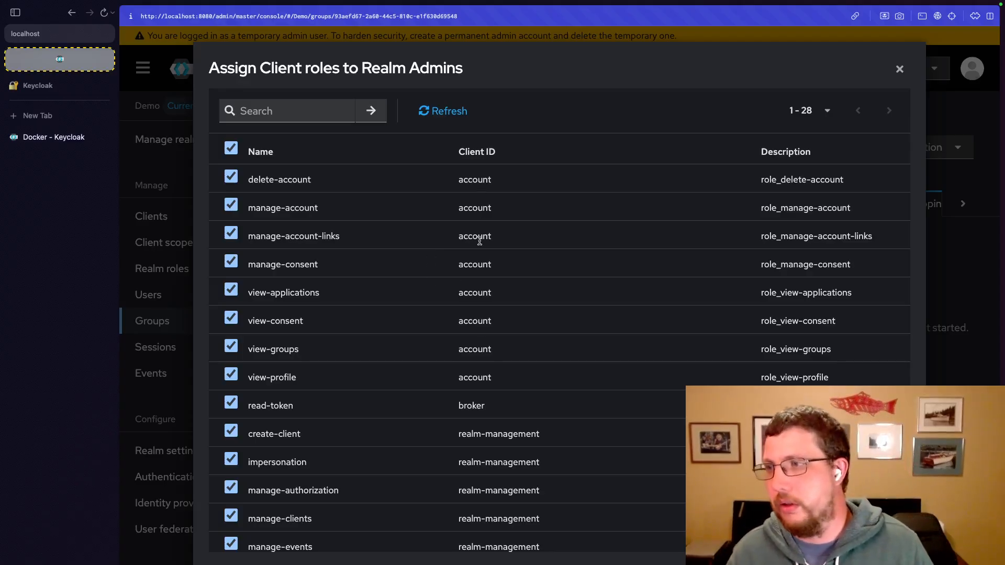
mouse_move(507, 297)
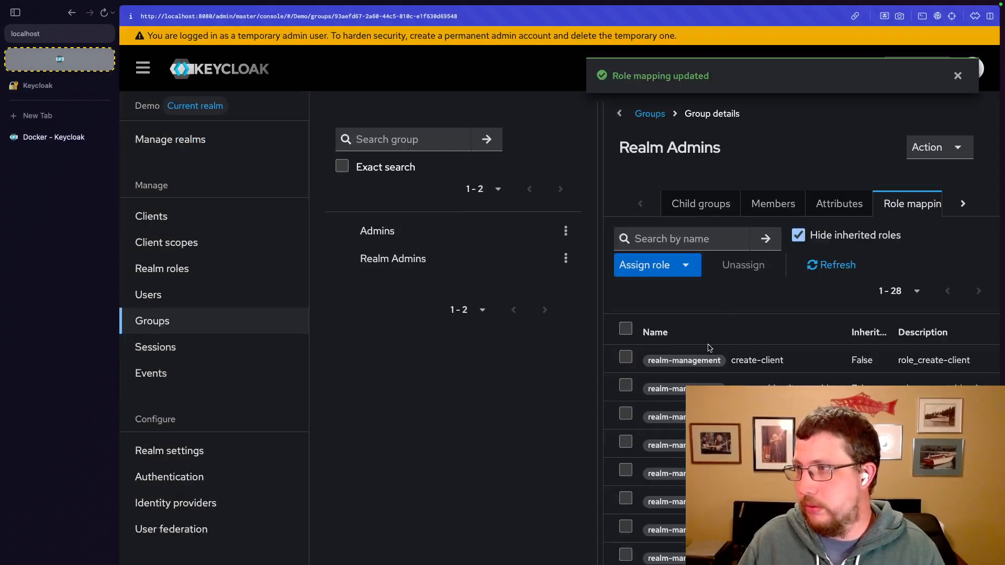
mouse_move(474, 276)
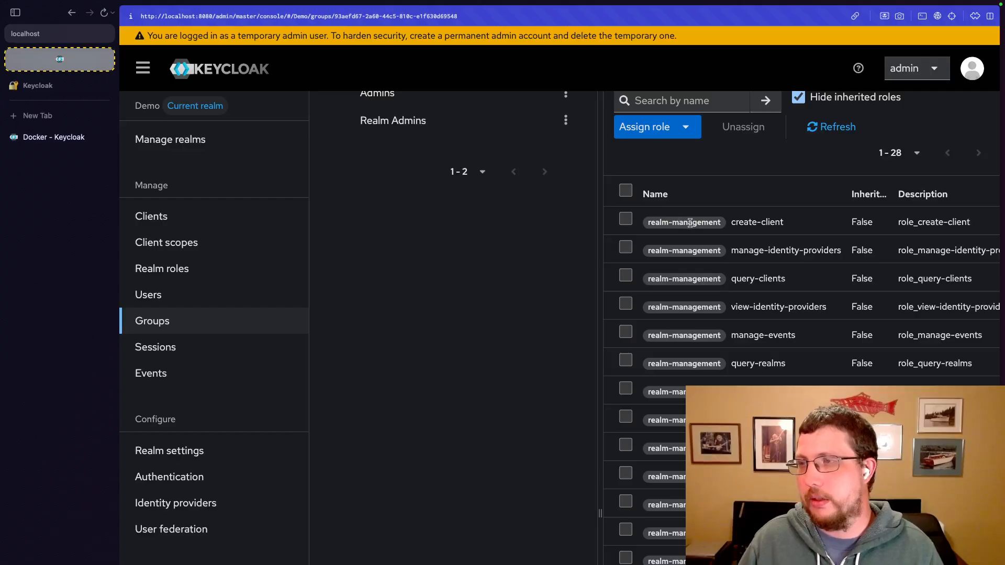
scroll(down, 3)
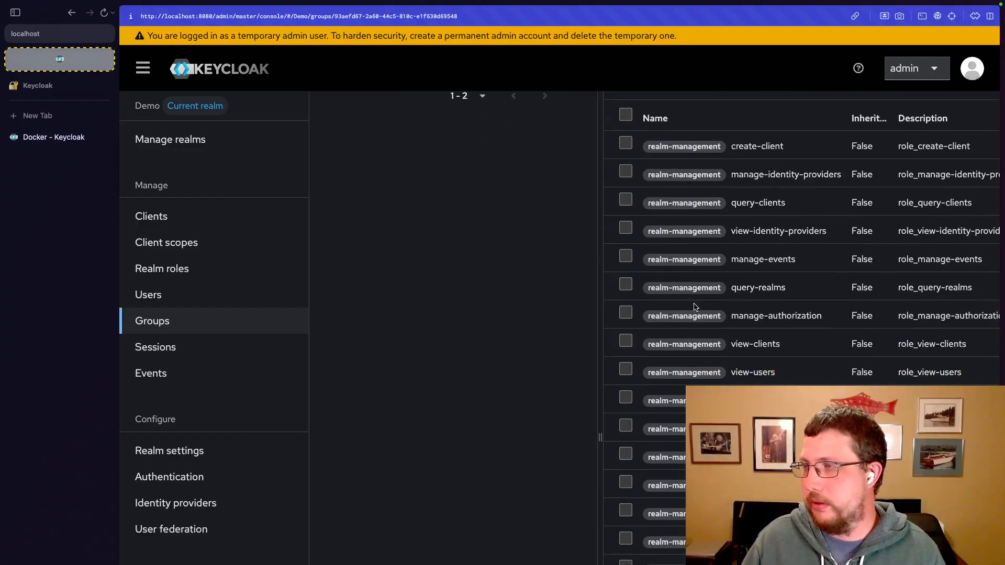
scroll(down, 3)
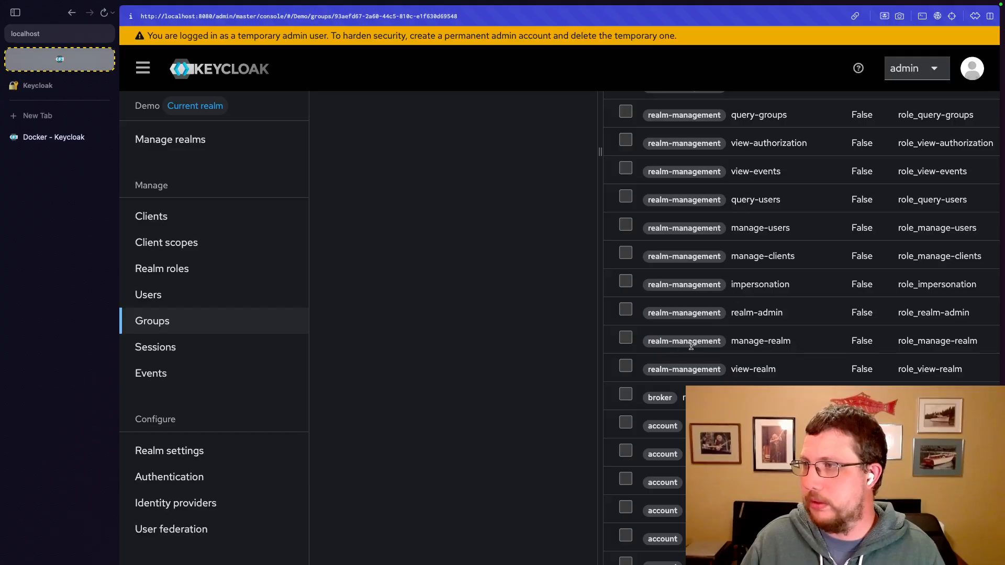
scroll(down, 3)
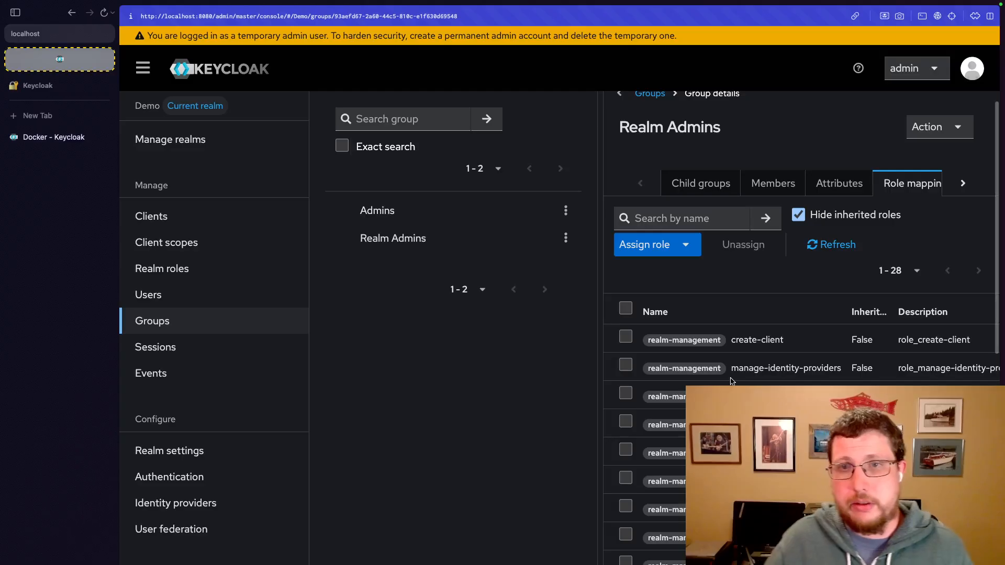
scroll(down, 3)
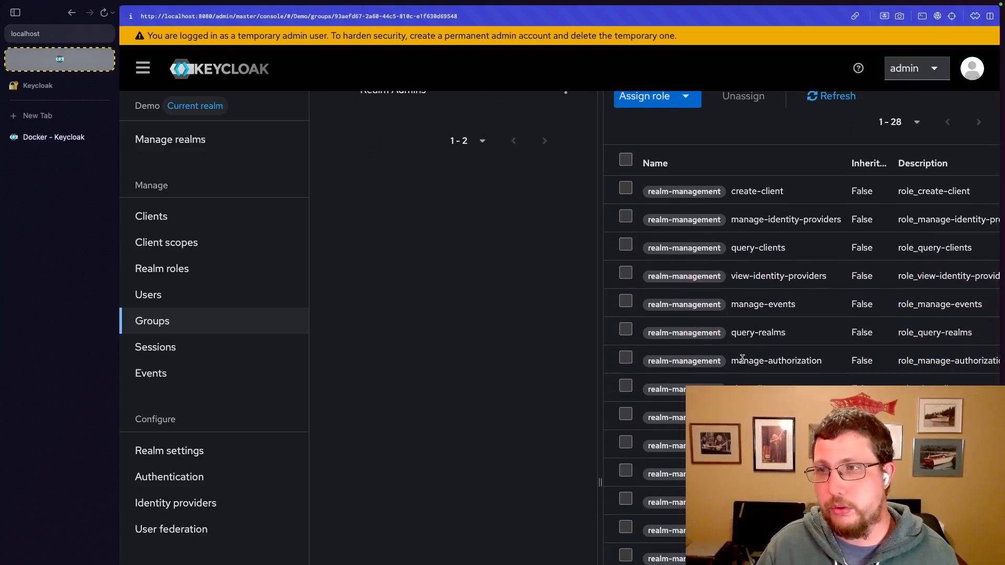
mouse_move(762, 228)
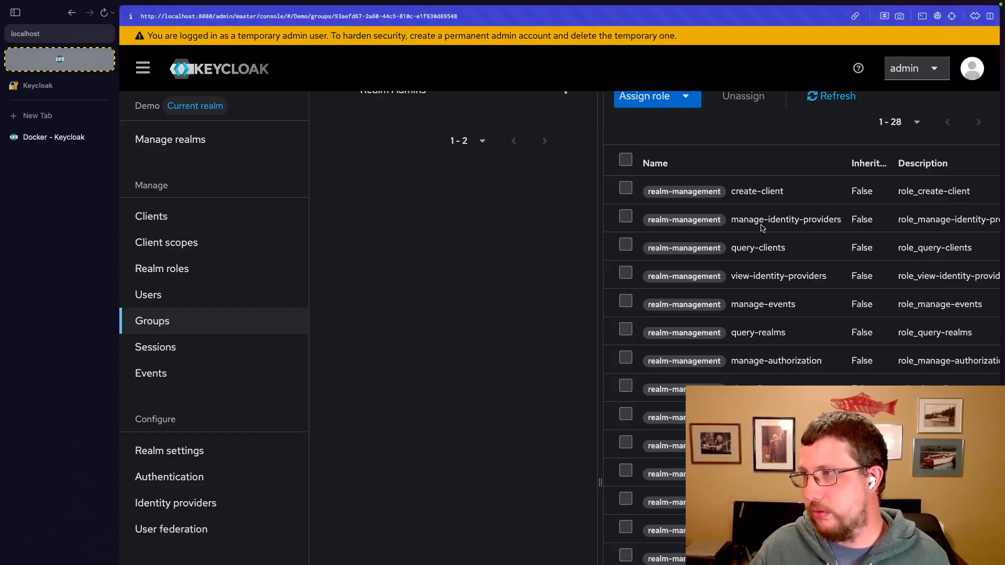
mouse_move(759, 226)
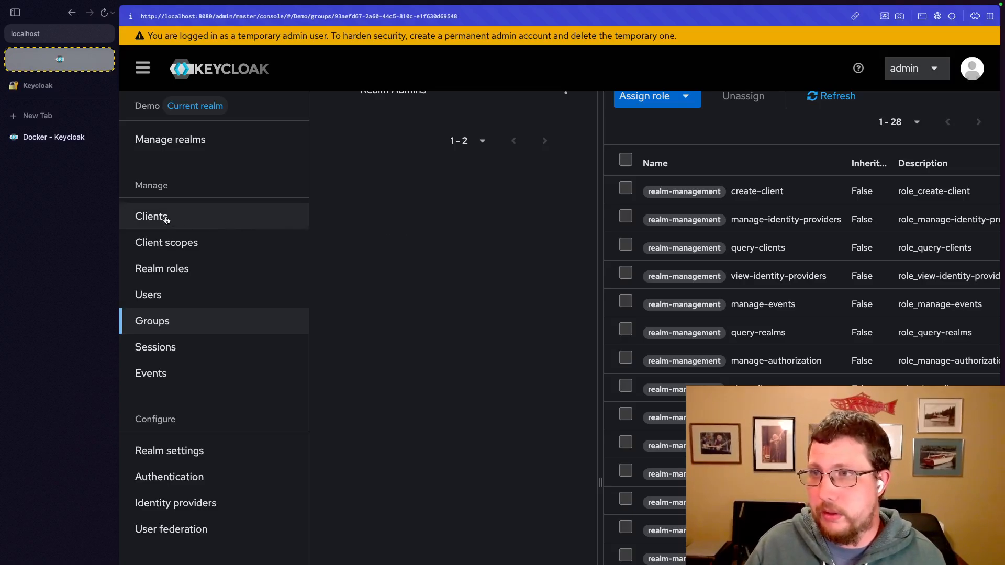
Show that realm-management's view-clients composite role contains query-clients
click(151, 216)
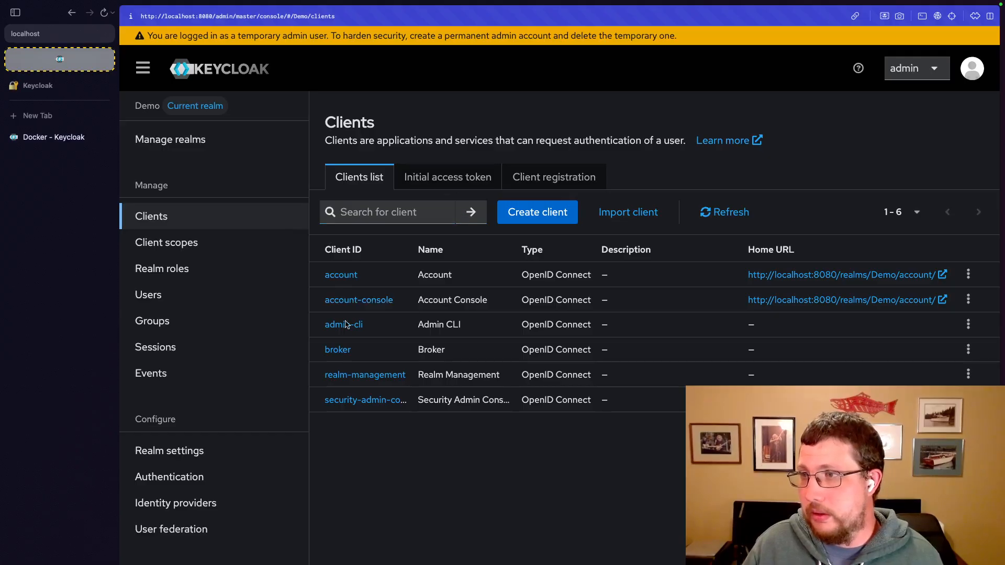
click(364, 375)
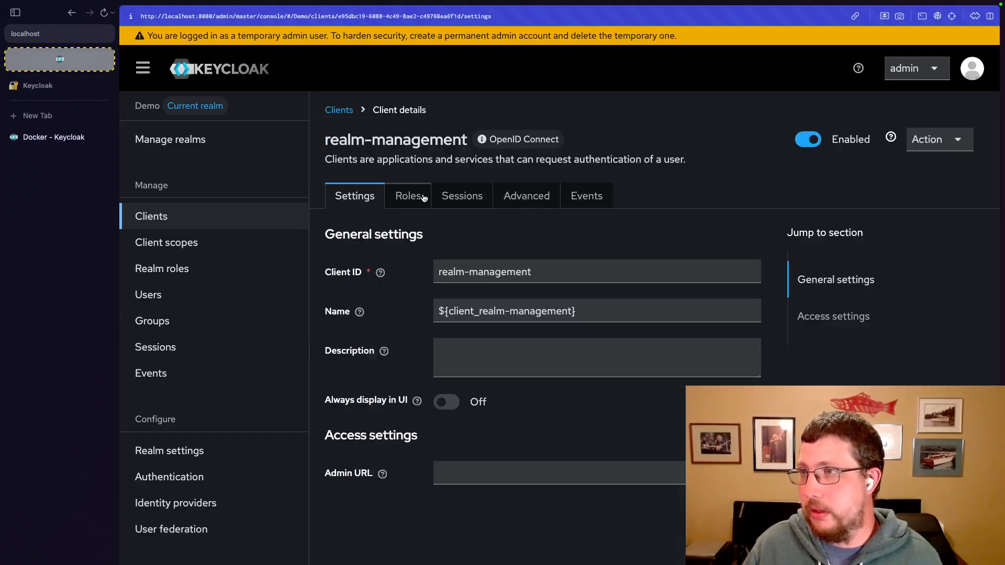
click(409, 196)
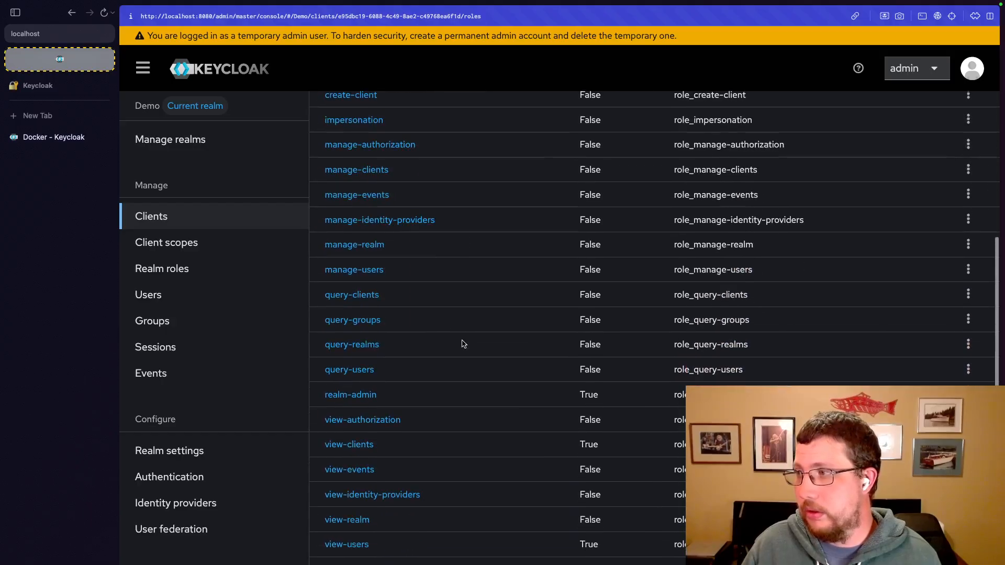
scroll(up, 3)
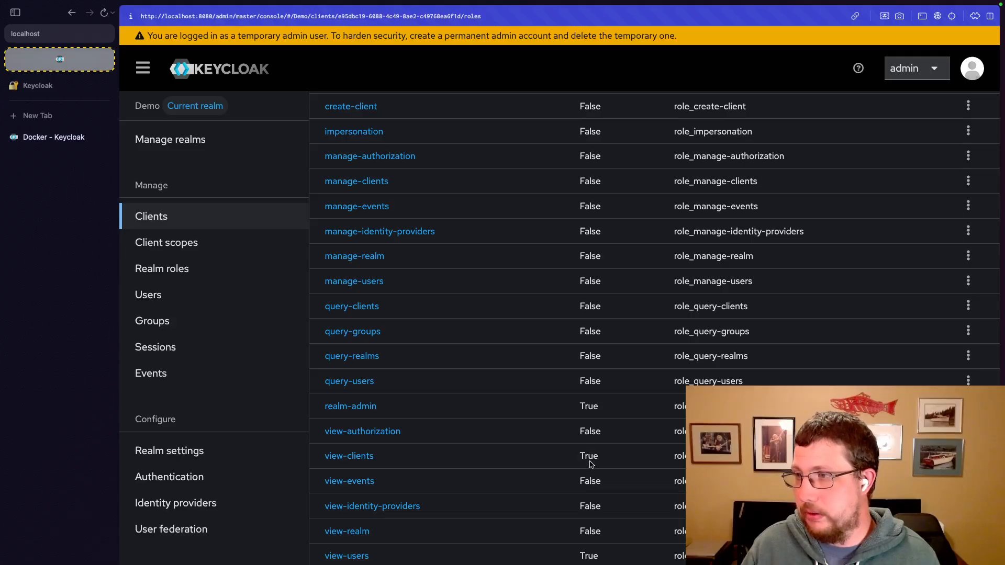
mouse_move(457, 459)
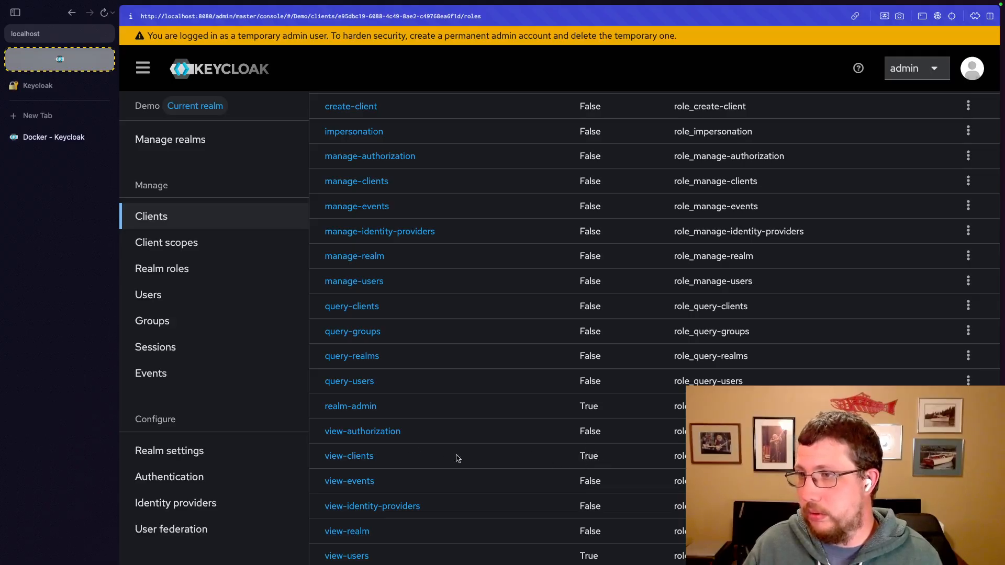
click(349, 455)
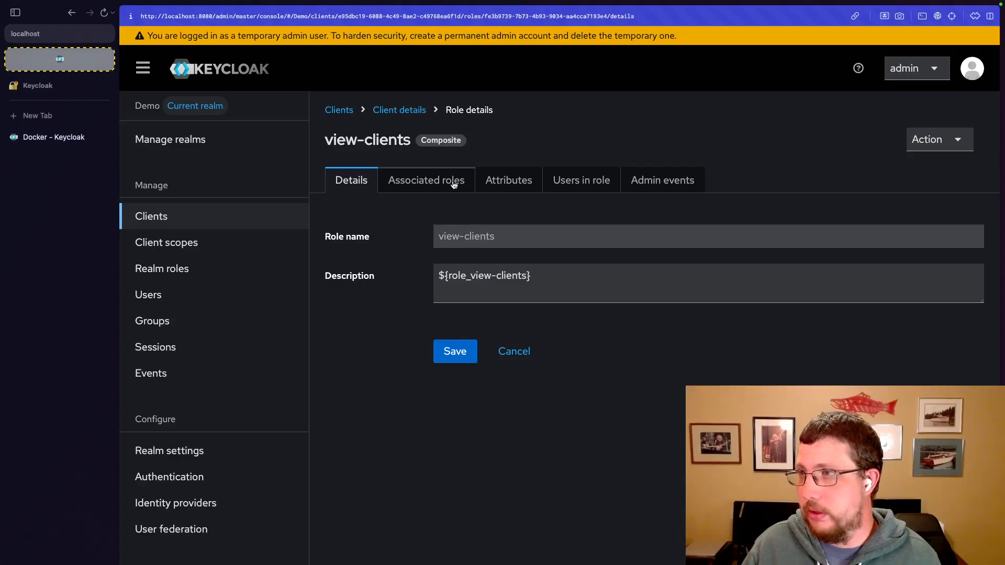
click(426, 180)
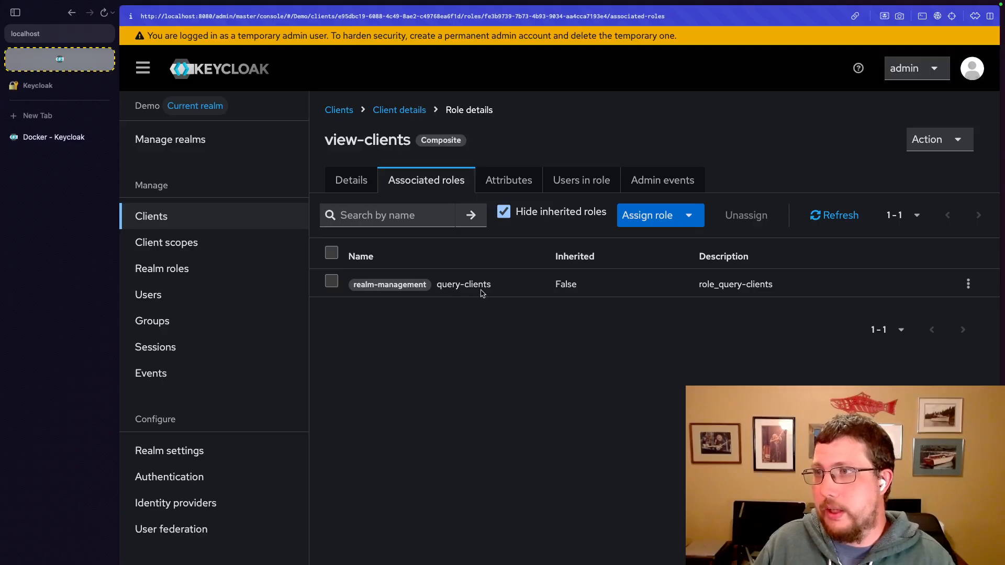
mouse_move(482, 308)
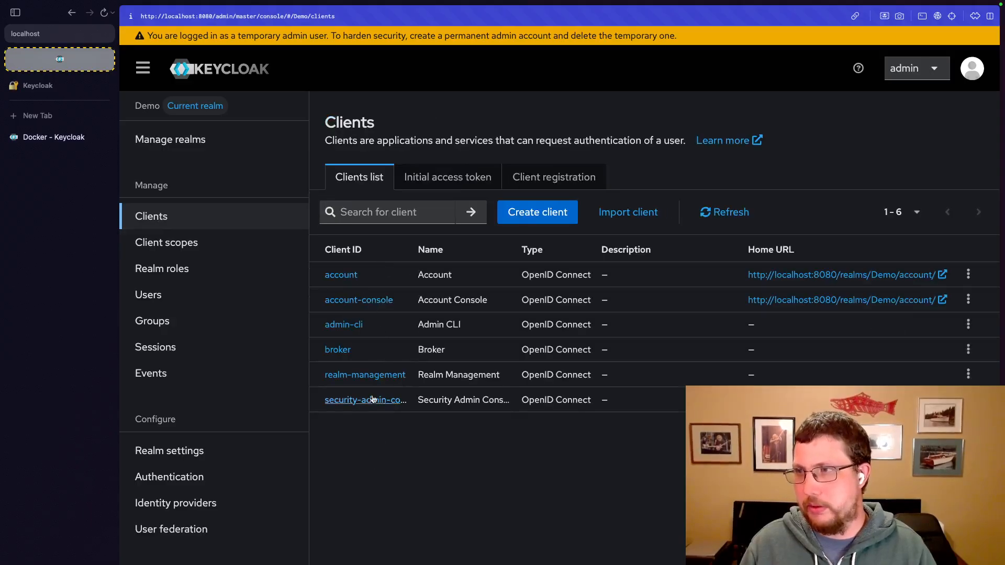
Reopen realm-management's view-clients role, again showing query-clients as its only associated role
click(364, 375)
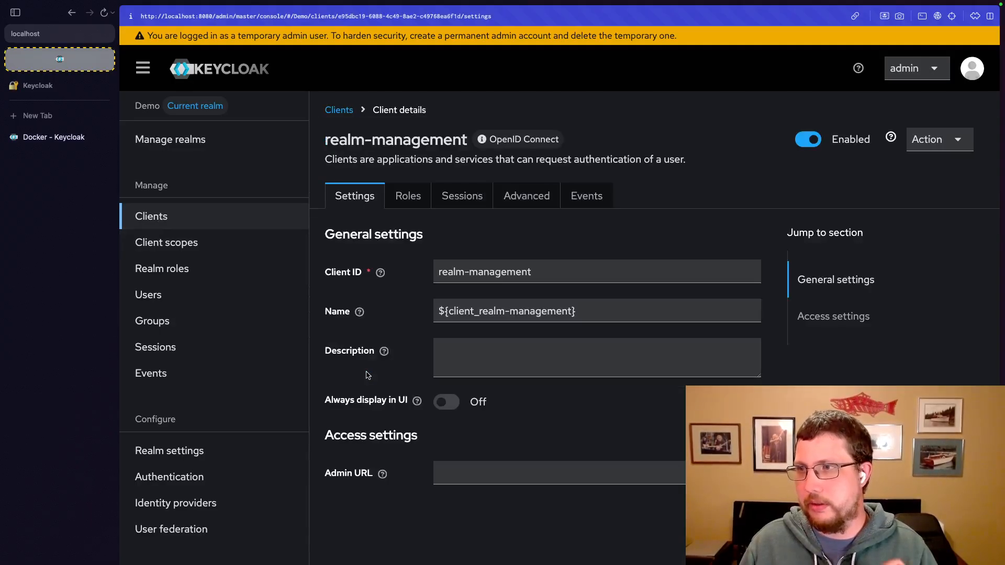
click(407, 195)
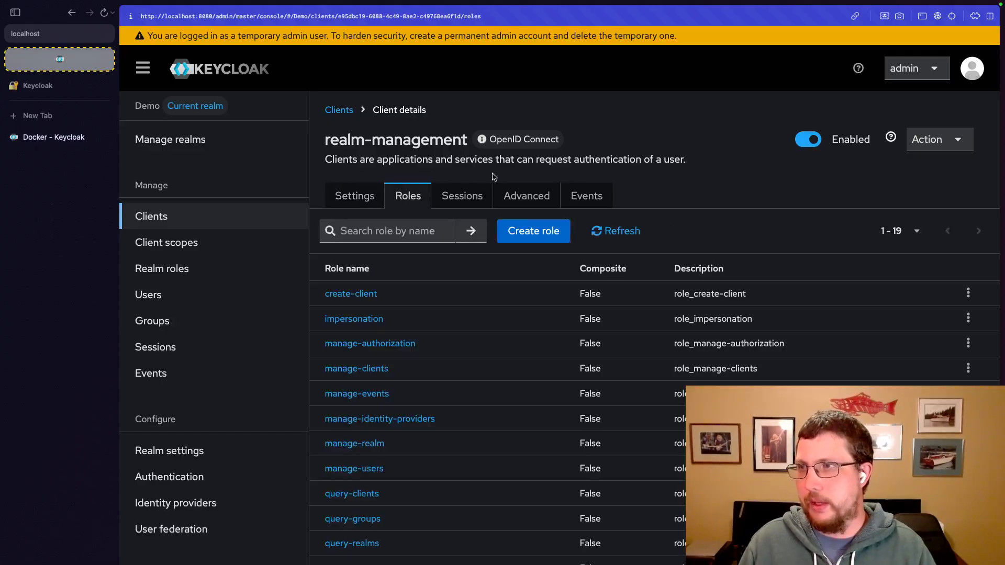
scroll(down, 3)
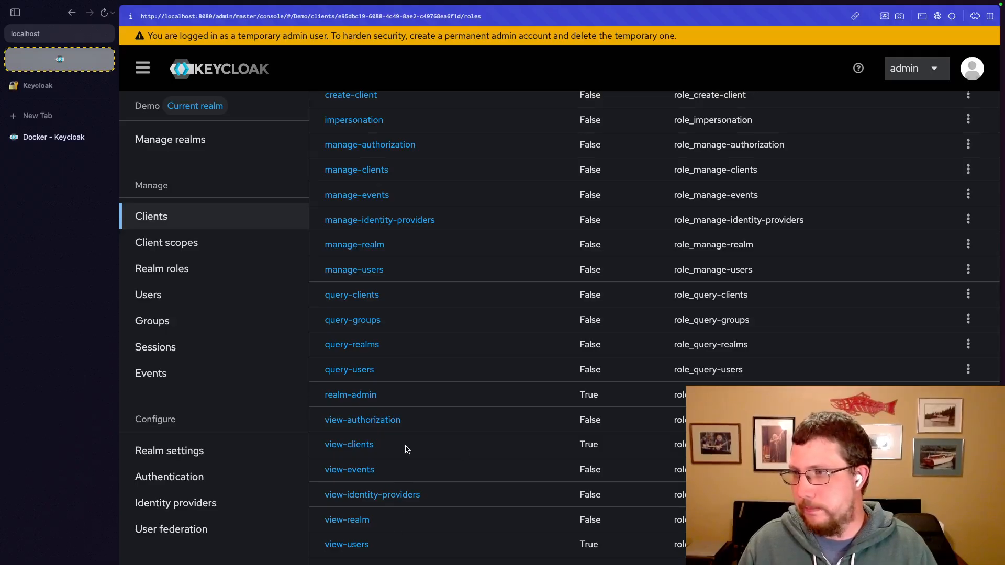
click(349, 443)
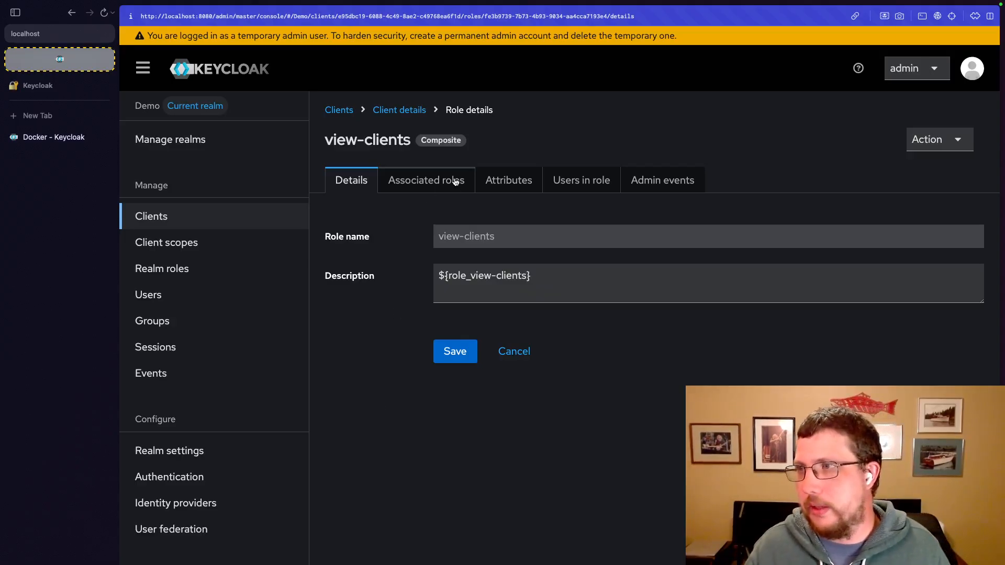
click(426, 180)
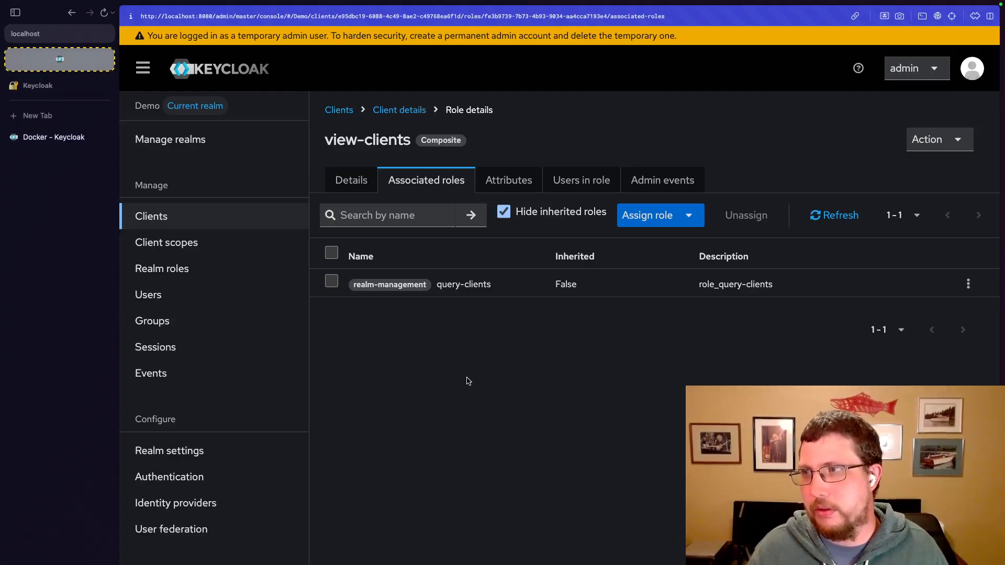
mouse_move(480, 397)
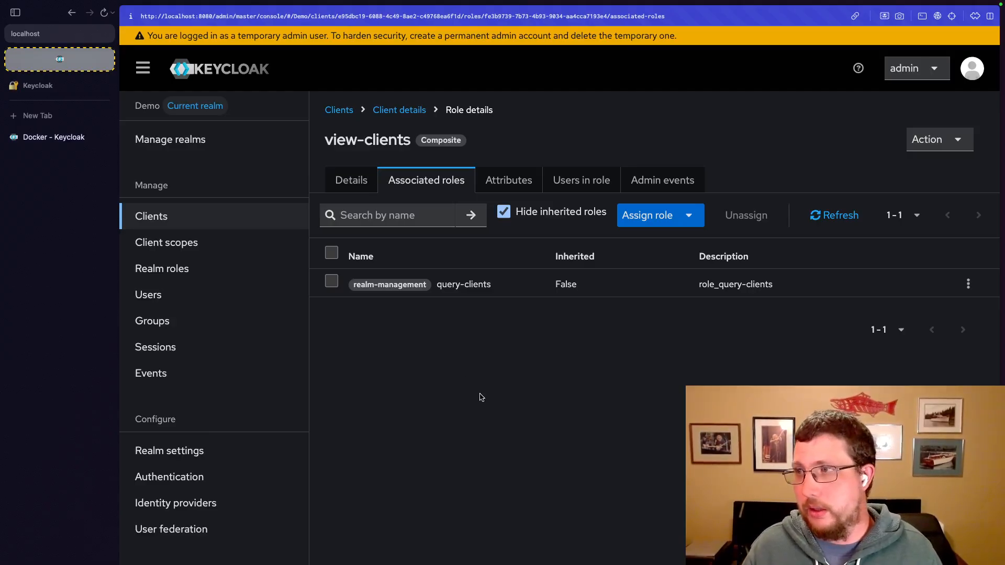